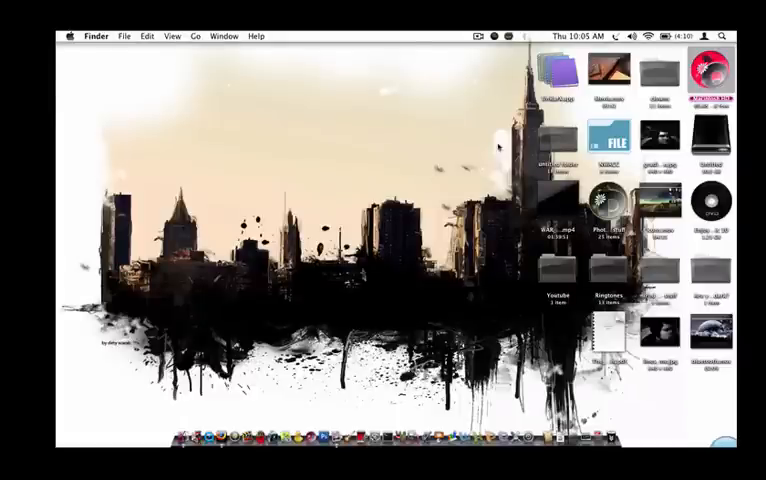
- Switch to the login screen and log back in with the account password
click(705, 36)
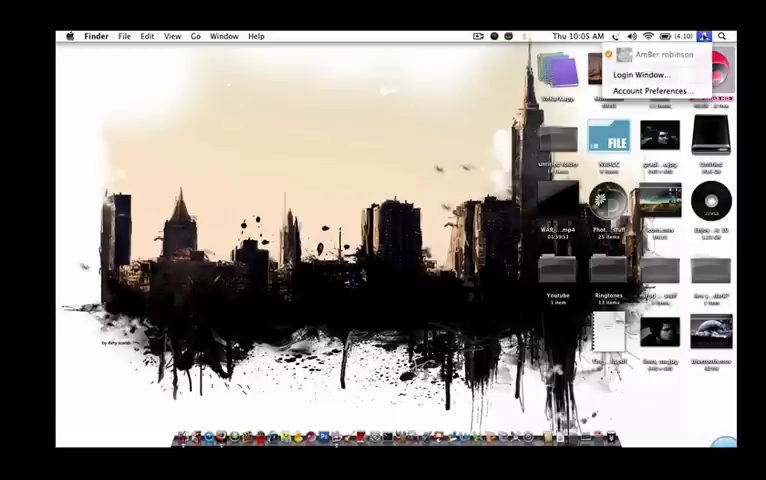
mouse_move(655, 75)
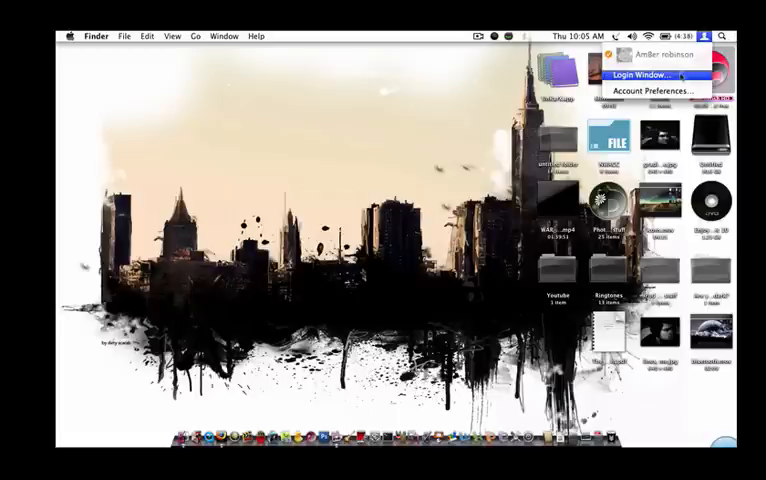
click(649, 75)
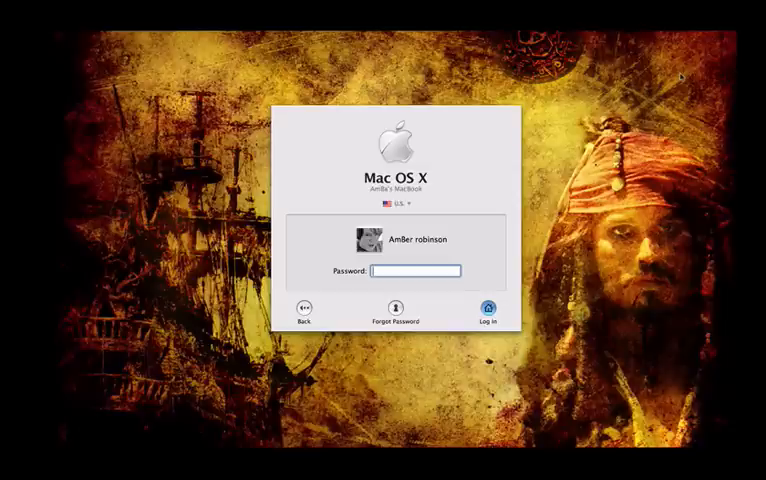
text(password)
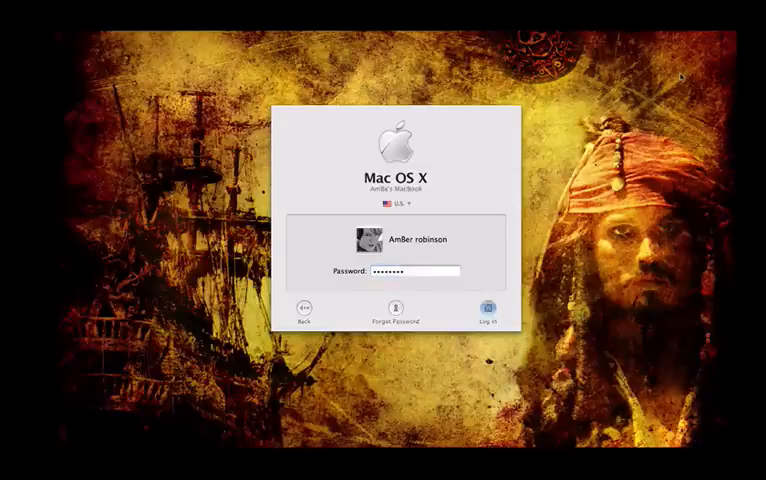
click(489, 307)
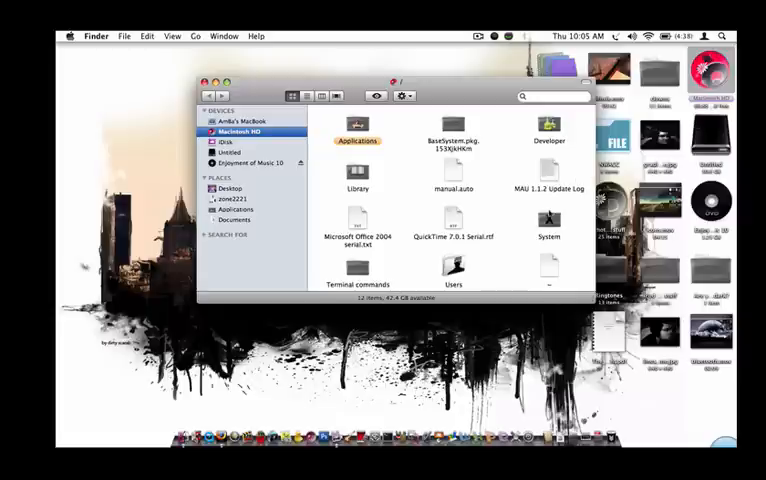
- Navigate System > Library > CoreServices and select DefaultDesktop.jpg
double_click(549, 225)
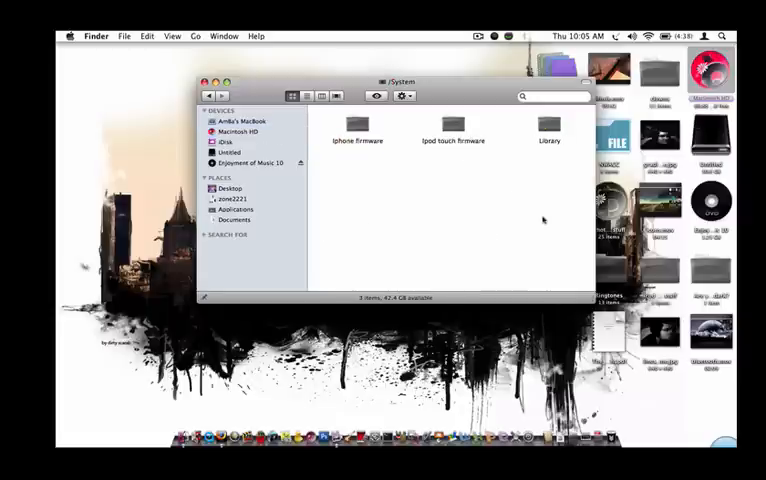
double_click(549, 130)
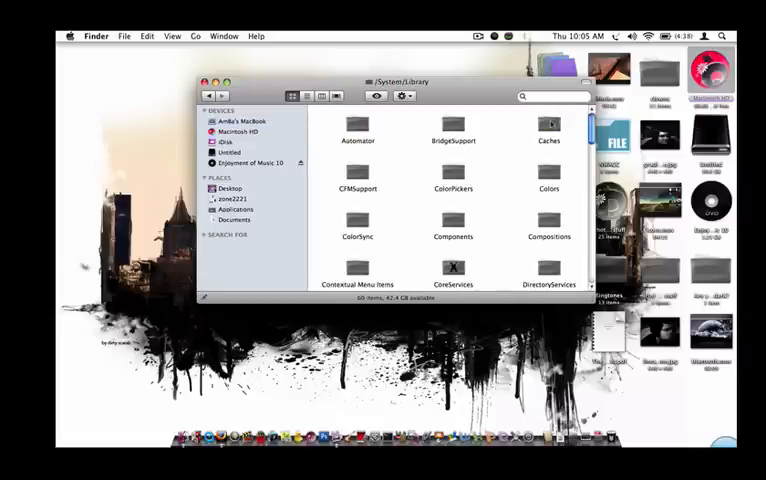
mouse_move(480, 245)
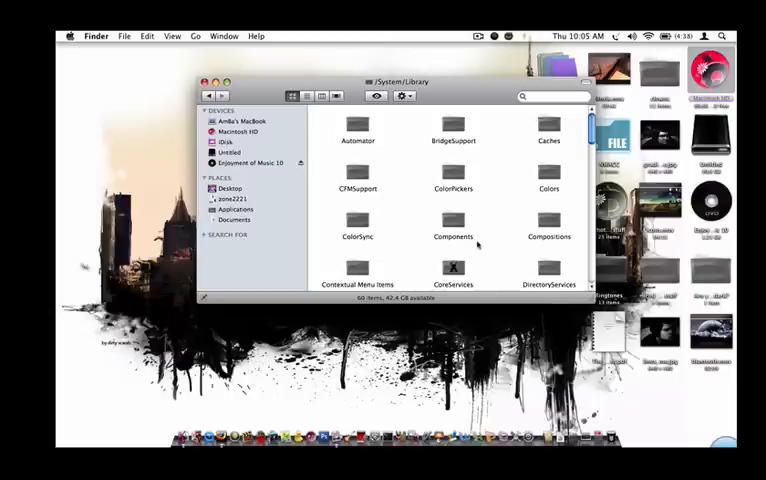
mouse_move(455, 273)
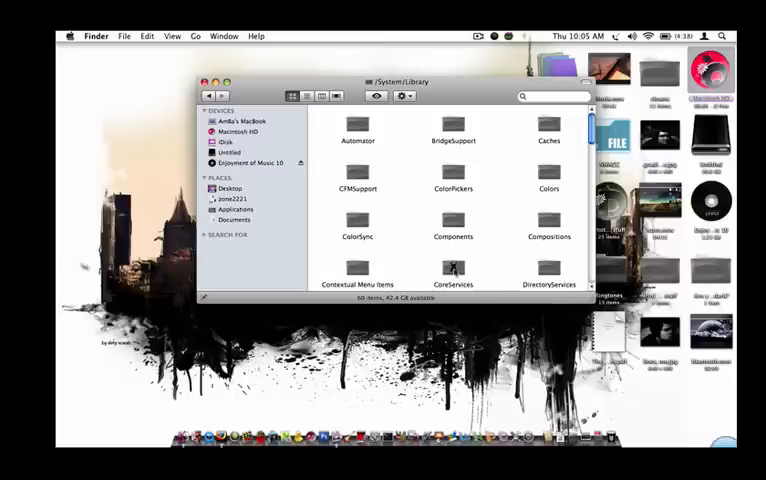
double_click(452, 270)
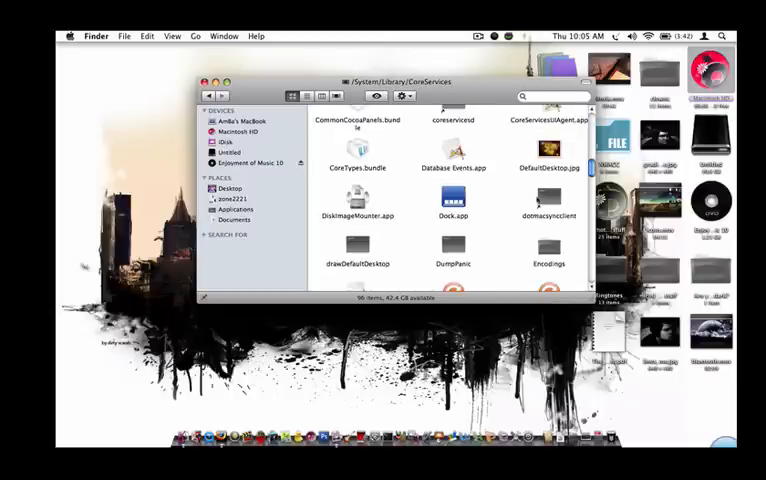
scroll(up, 3)
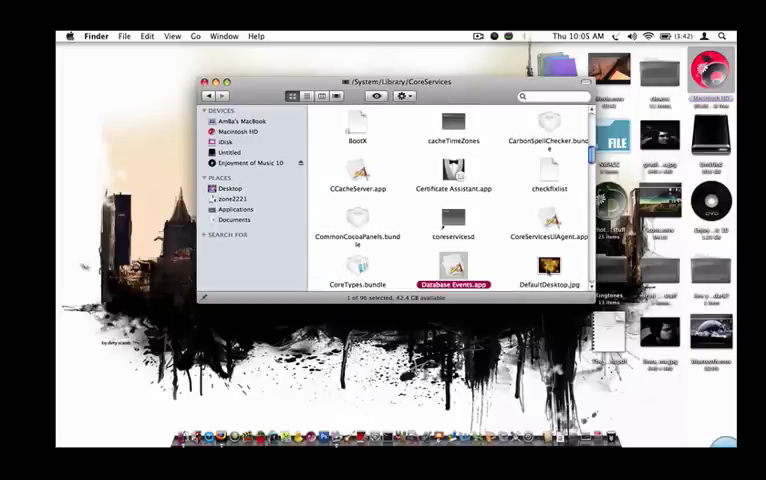
click(549, 284)
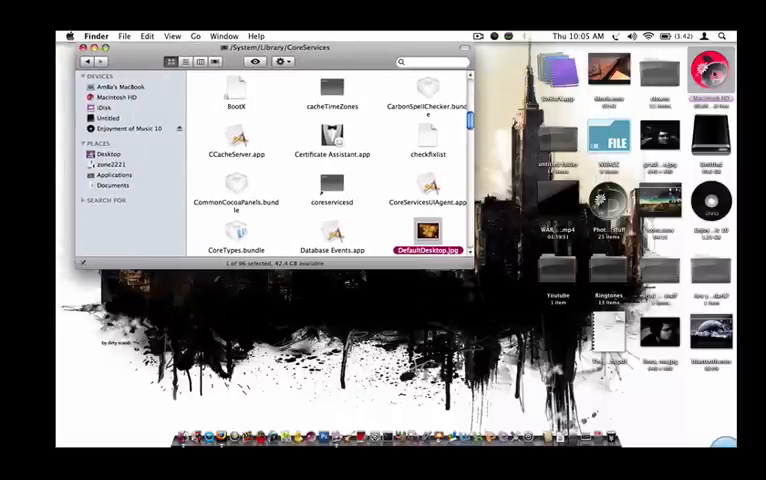
click(120, 107)
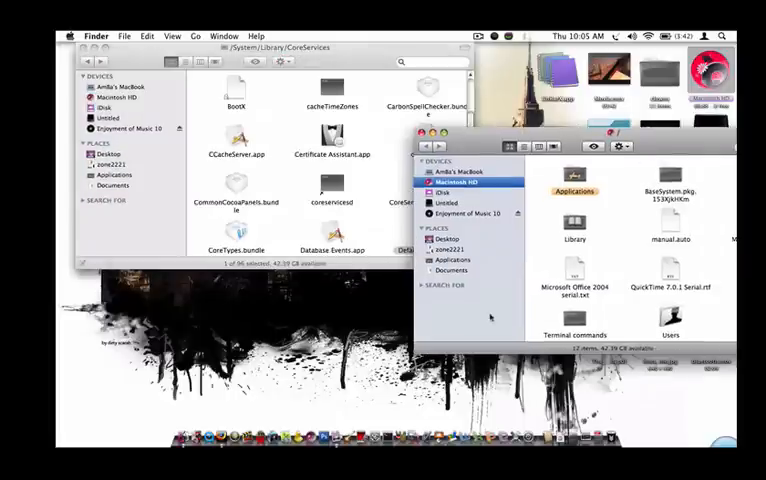
click(450, 249)
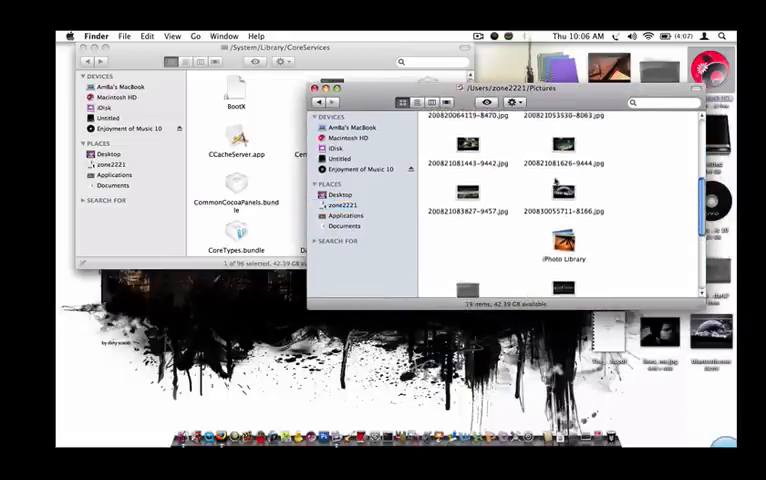
scroll(up, 3)
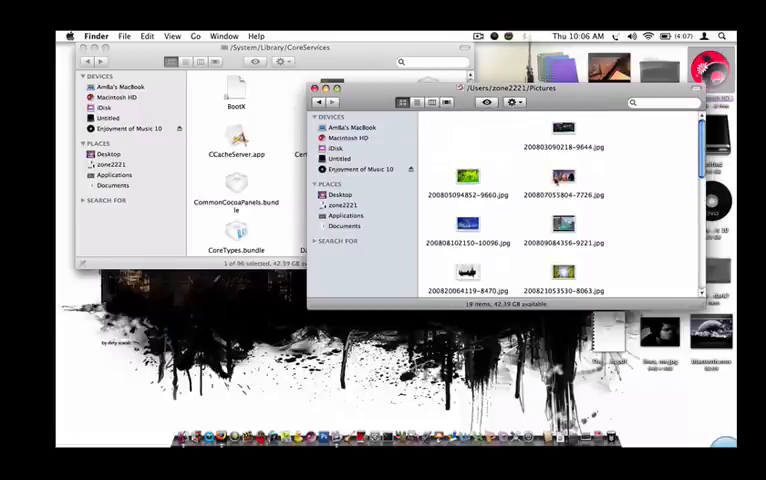
scroll(down, 3)
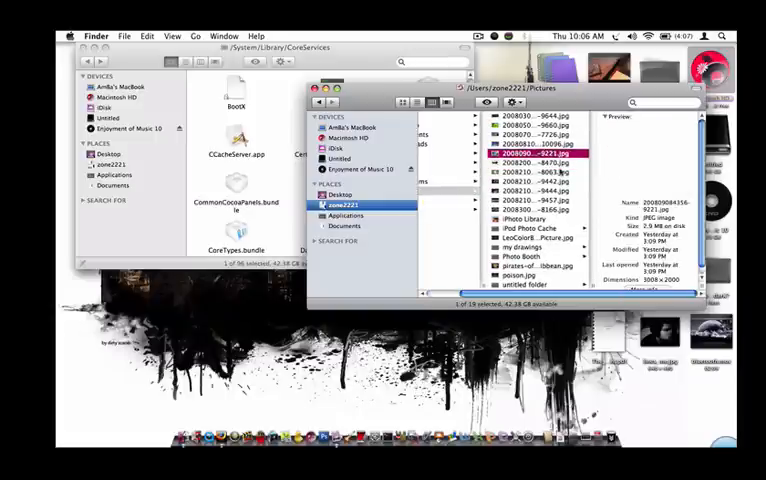
click(537, 161)
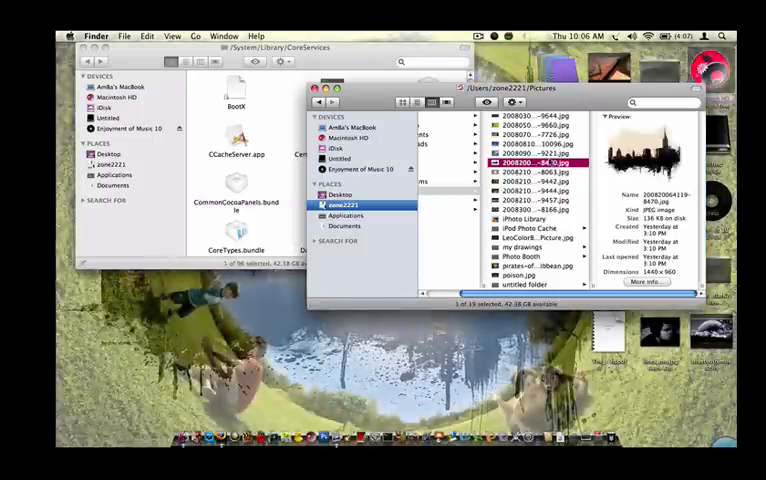
click(402, 102)
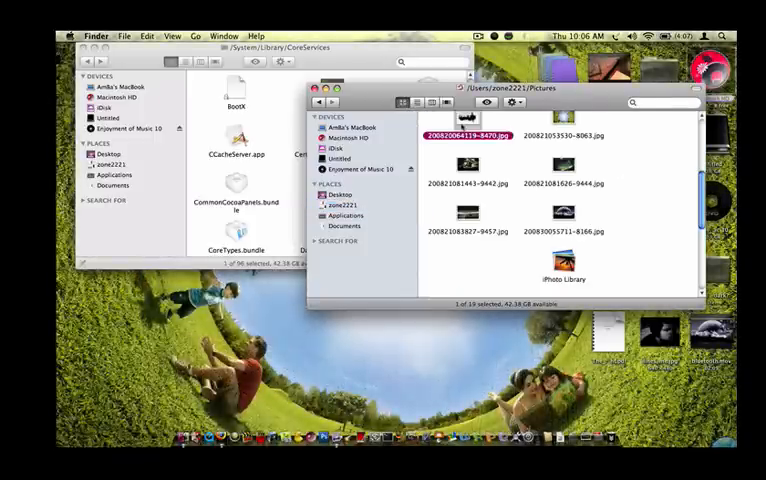
scroll(up, 3)
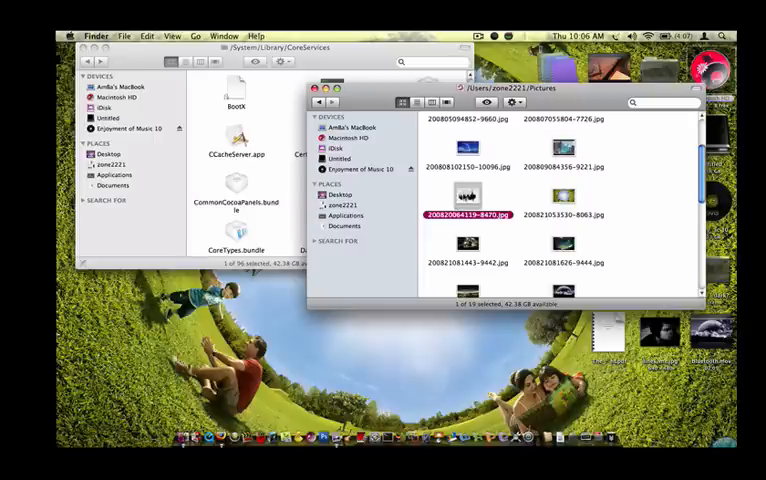
- Duplicate the chosen skyline picture from its context menu
right_click(468, 214)
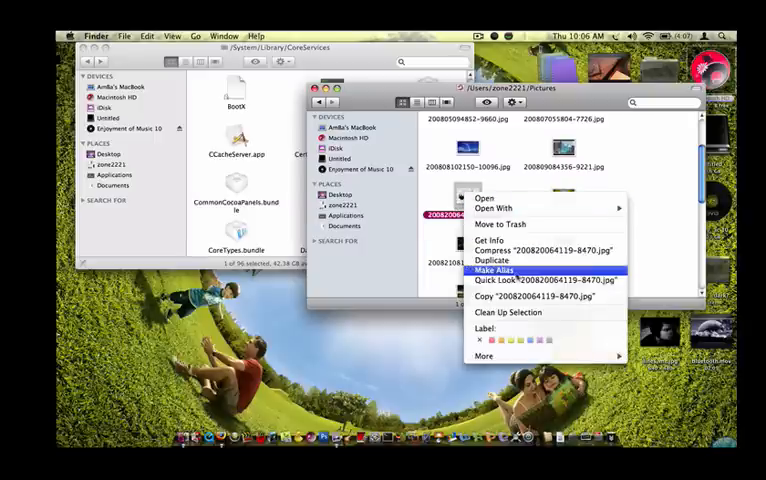
mouse_move(495, 261)
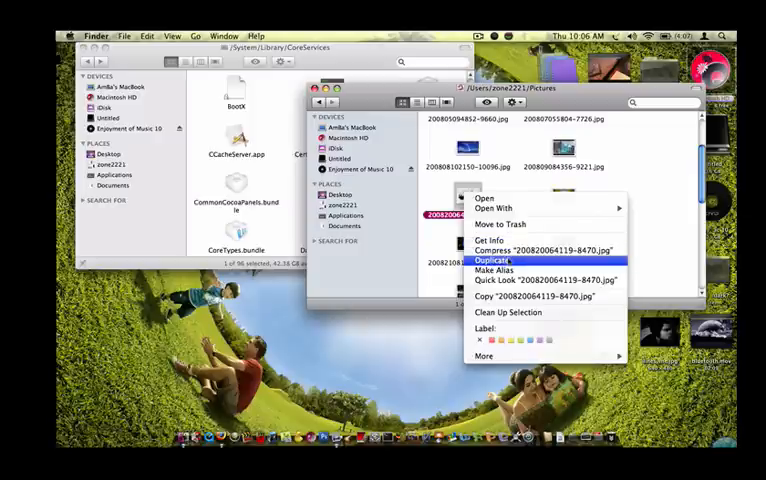
click(491, 261)
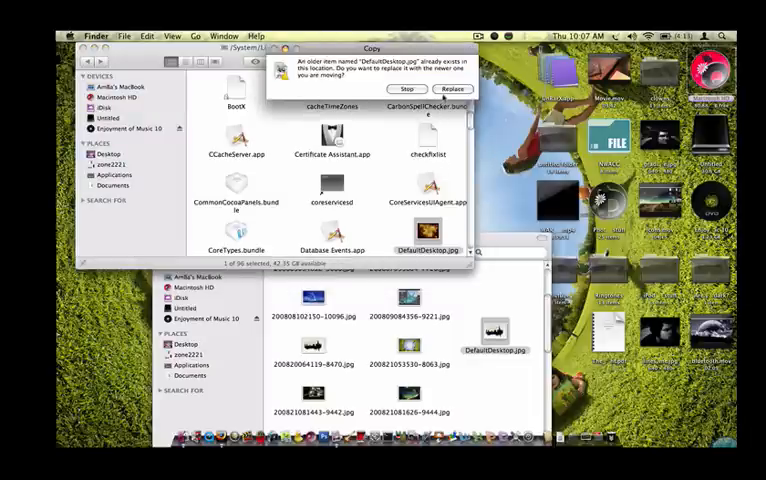
- Replace the old DefaultDesktop.jpg, authorise with the admin password, then log out
click(453, 89)
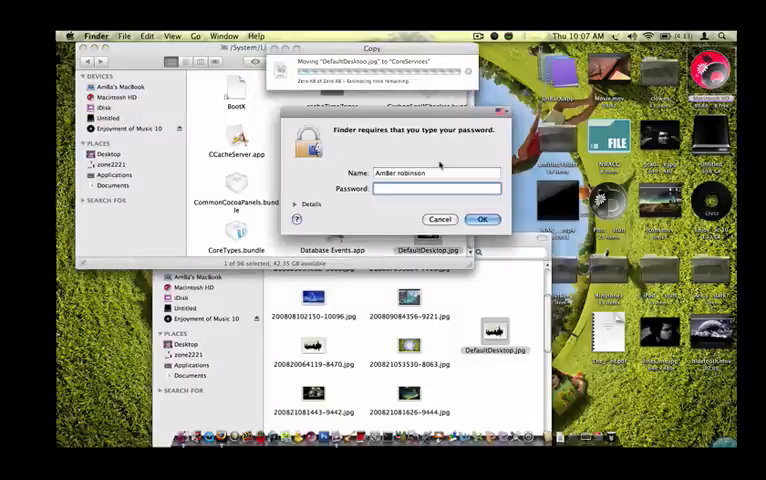
click(483, 219)
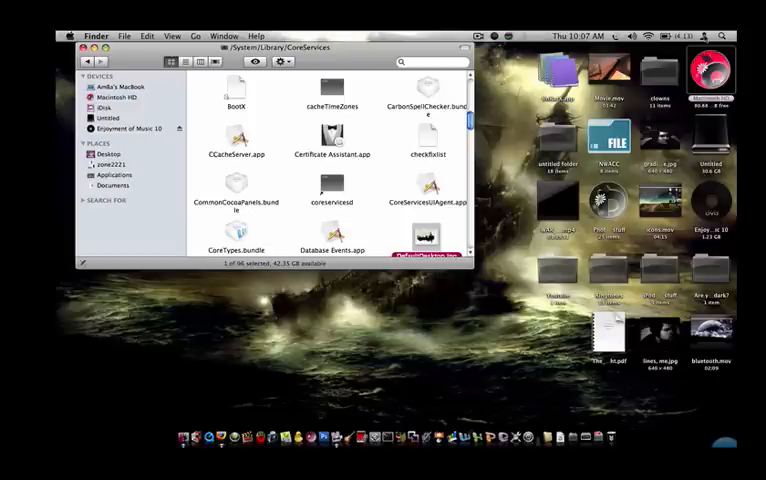
click(708, 36)
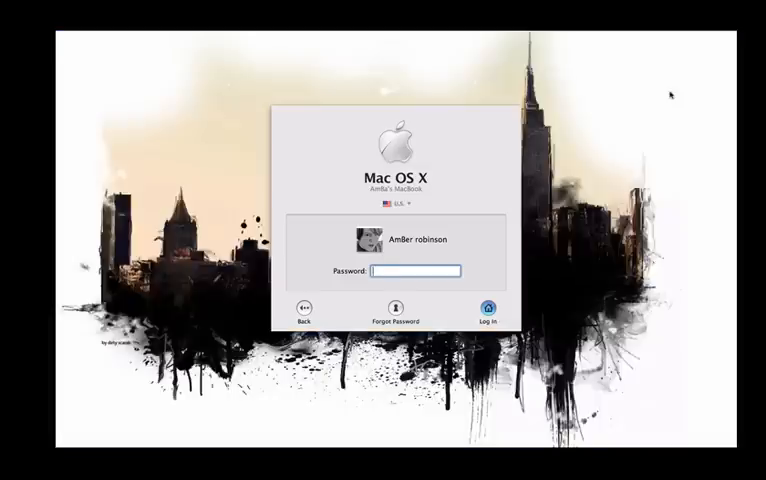
- Enter the account password at the skyline login screen and log in
text(•)
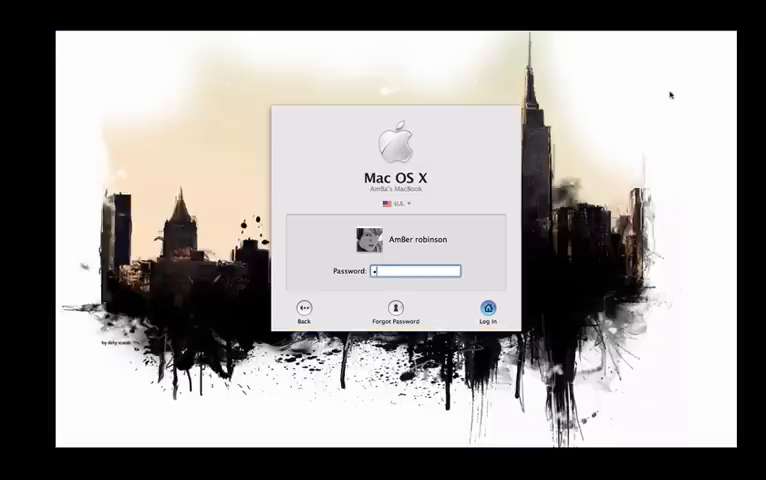
click(489, 307)
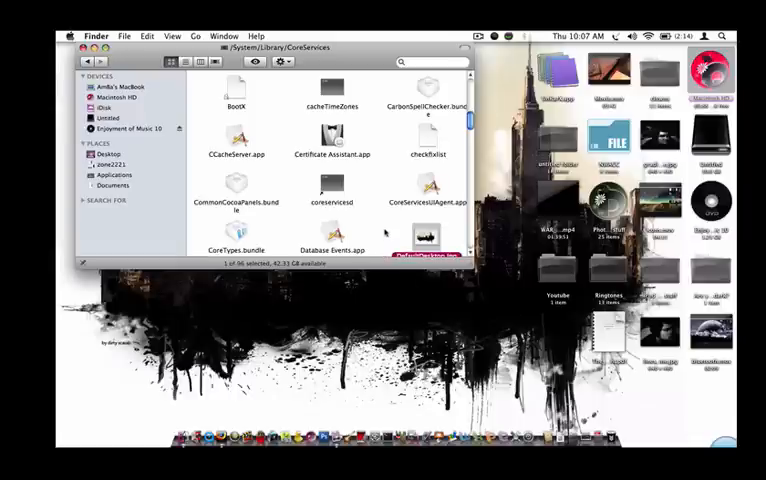
- Scroll up and down through the CoreServices folder contents
scroll(down, 3)
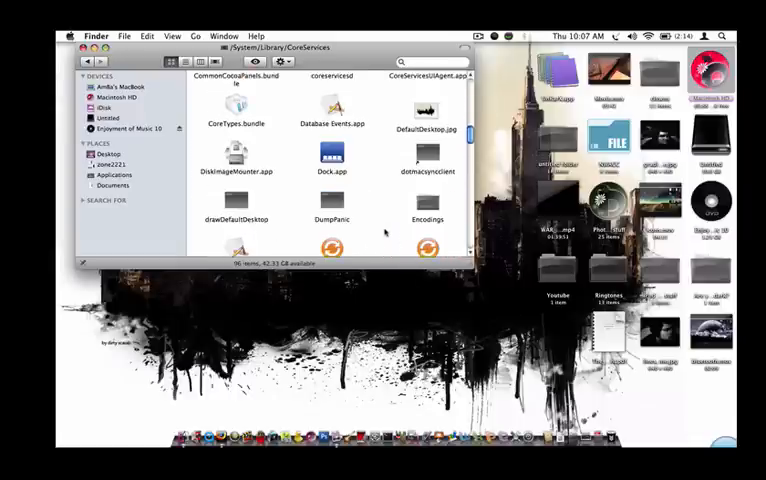
scroll(up, 3)
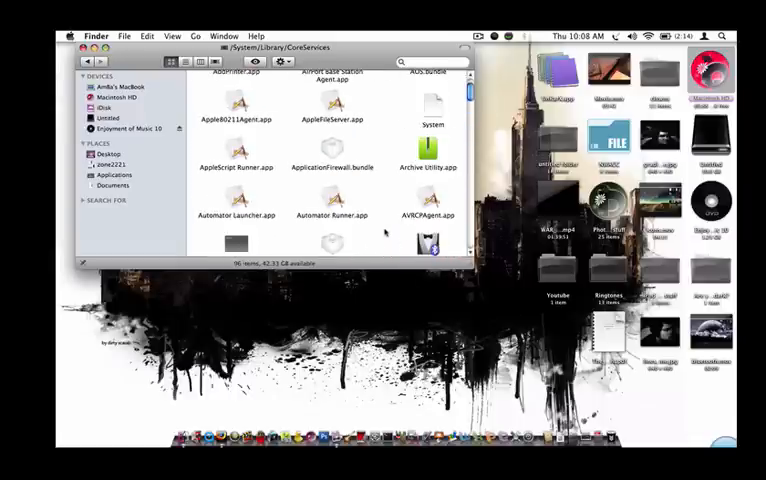
scroll(up, 3)
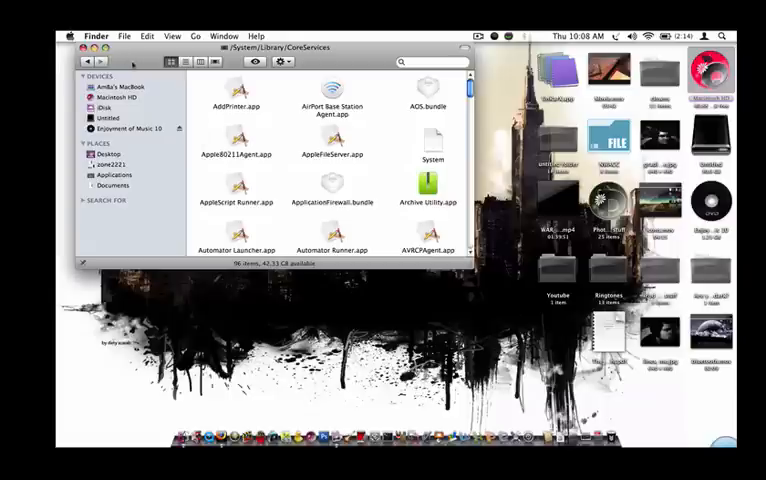
mouse_move(395, 146)
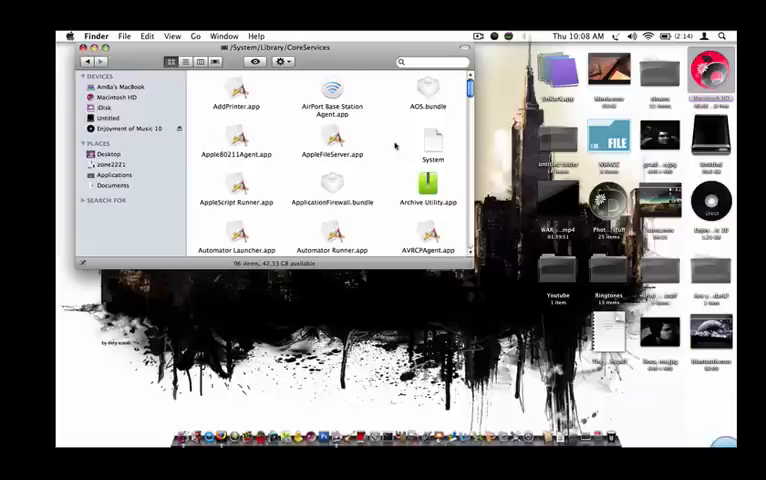
scroll(down, 3)
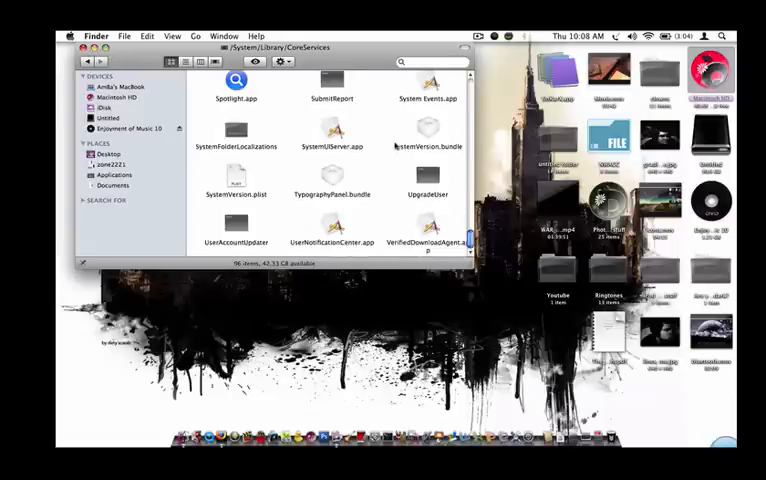
scroll(up, 3)
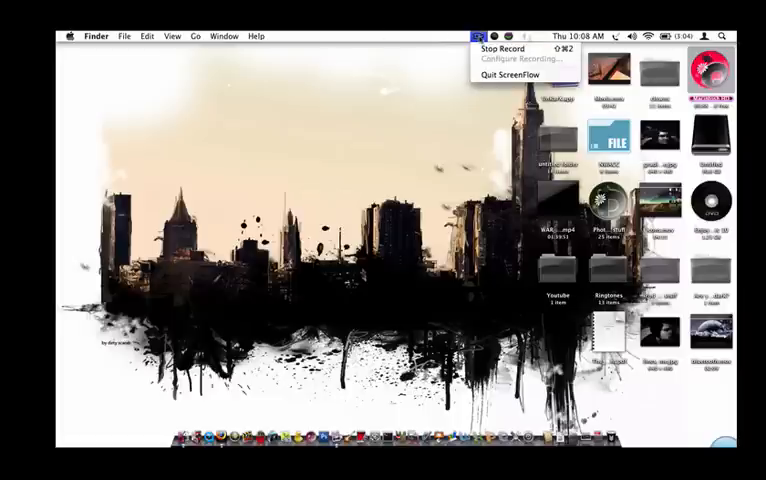
mouse_move(510, 50)
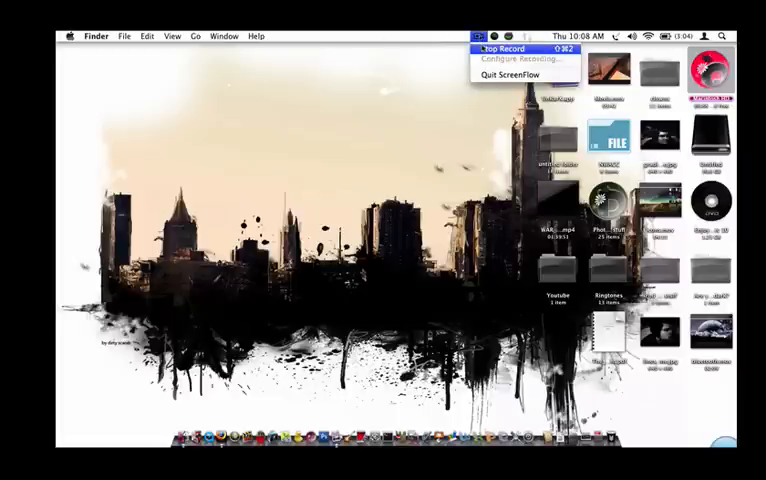